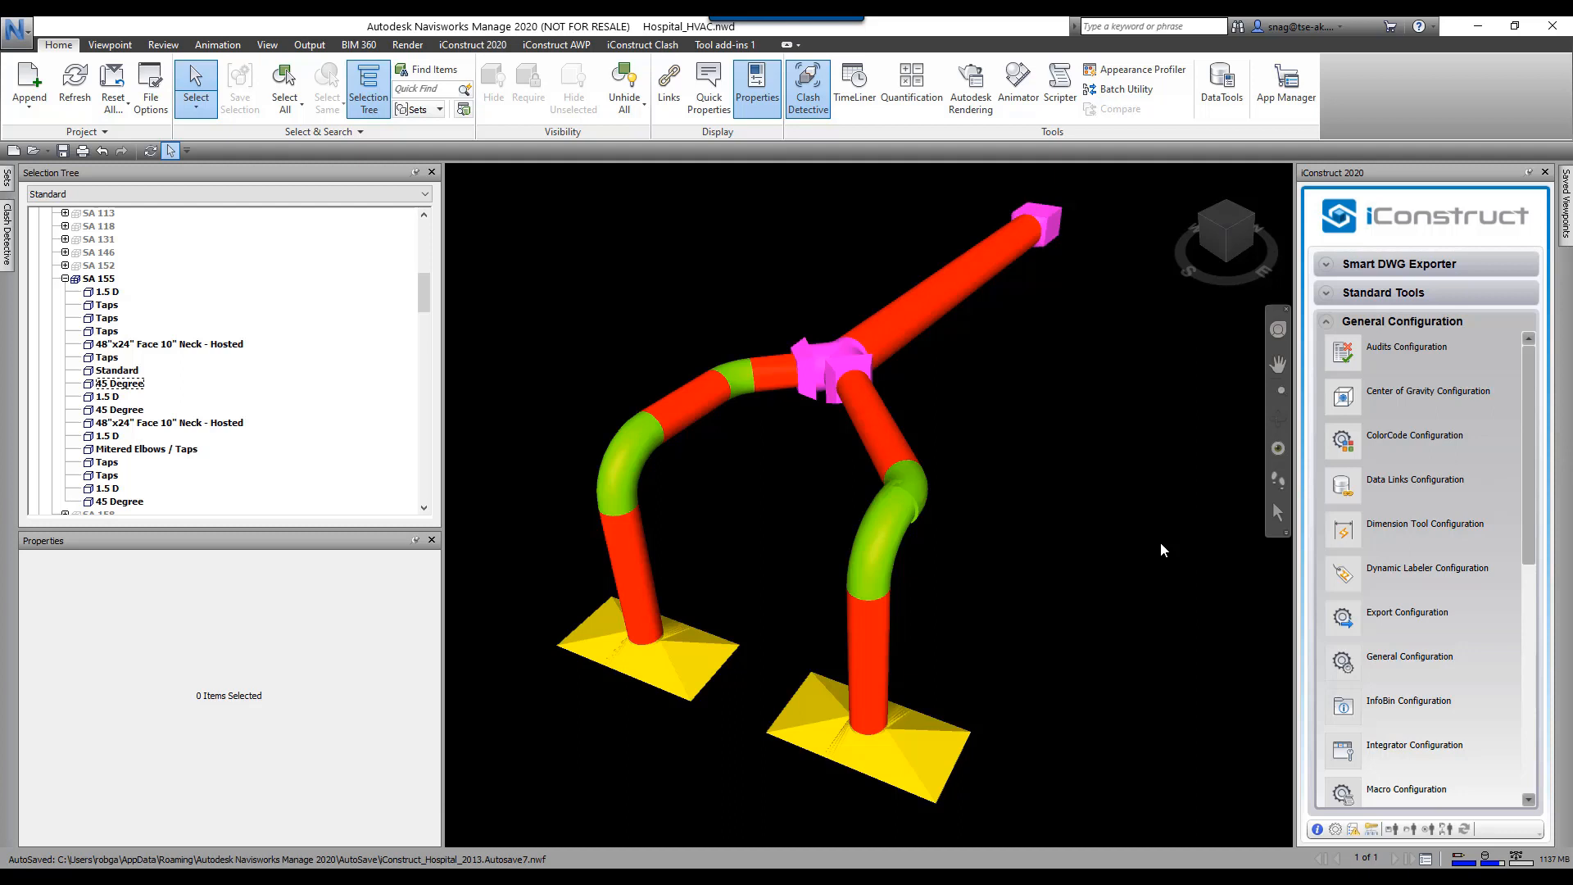
pyautogui.moveTo(1099, 524)
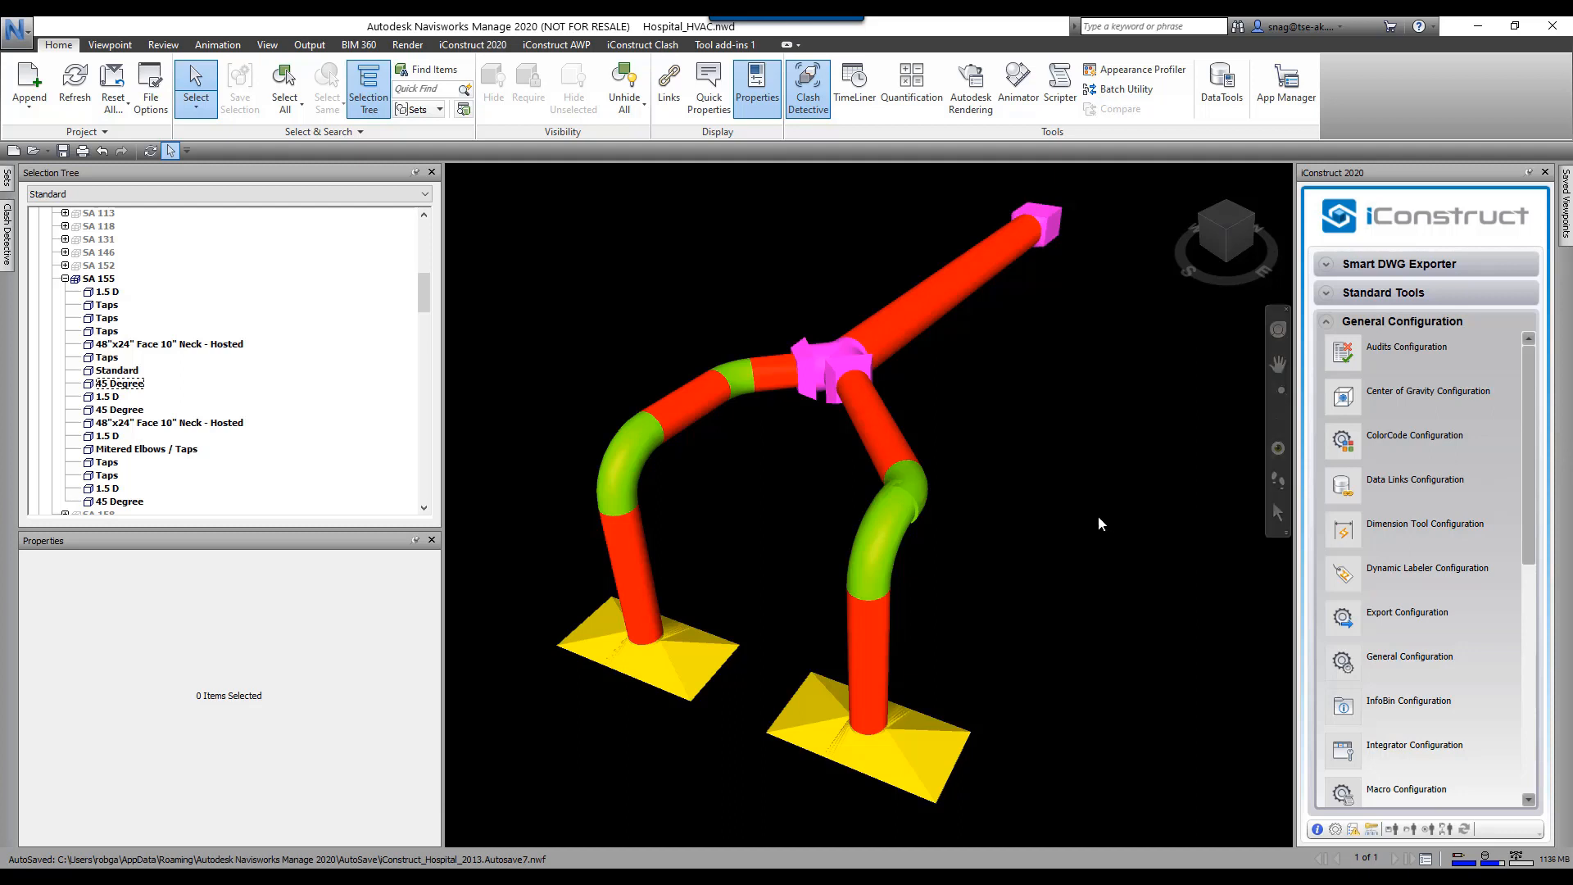
pyautogui.moveTo(999, 636)
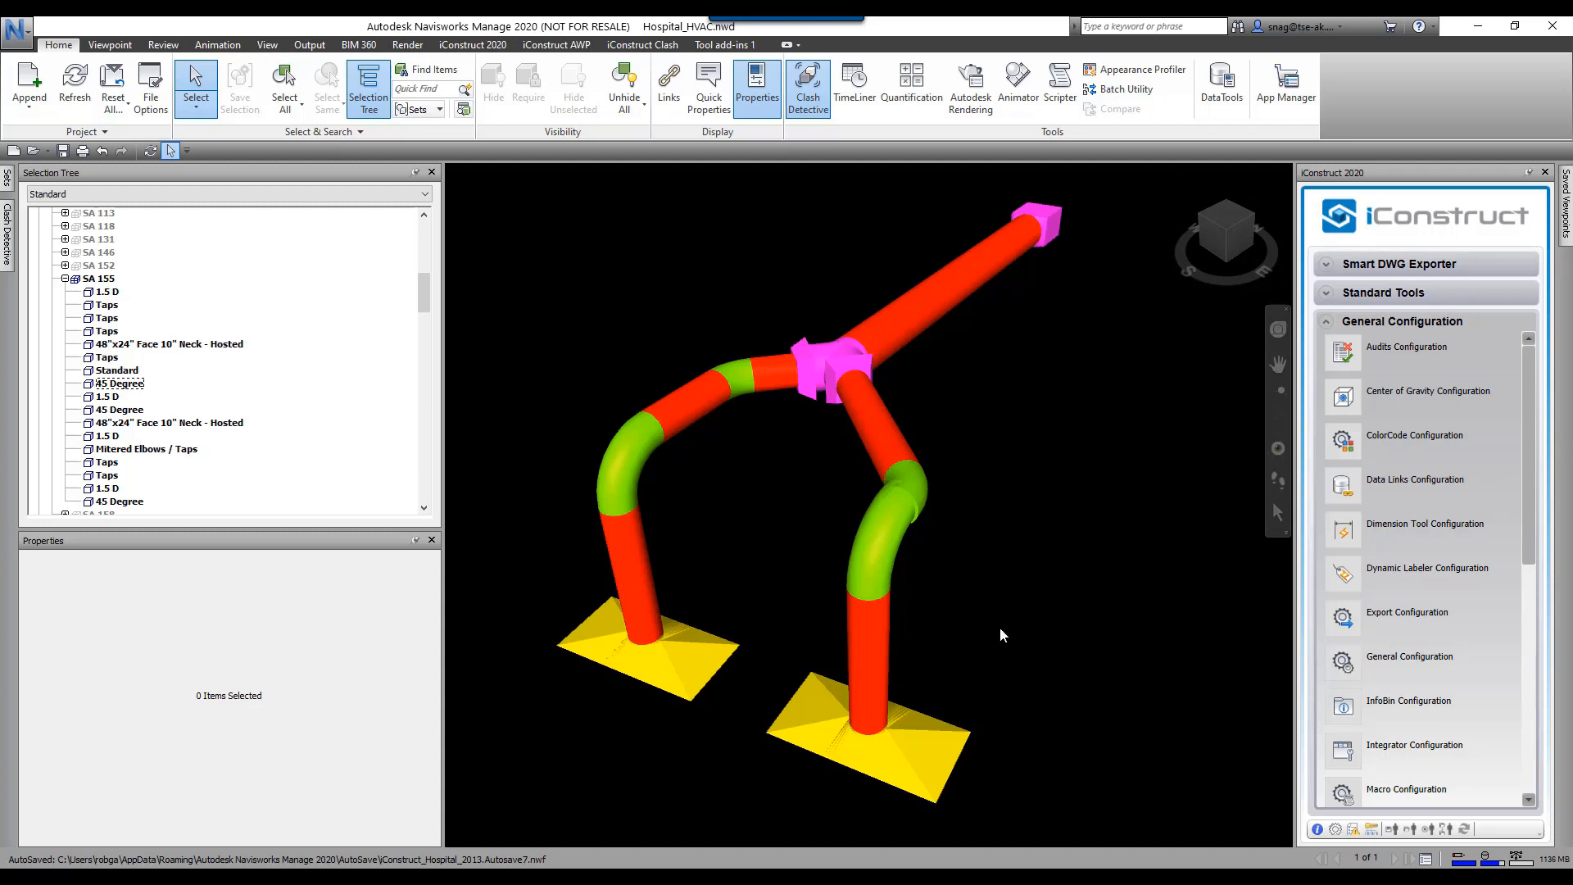
pyautogui.moveTo(864, 542)
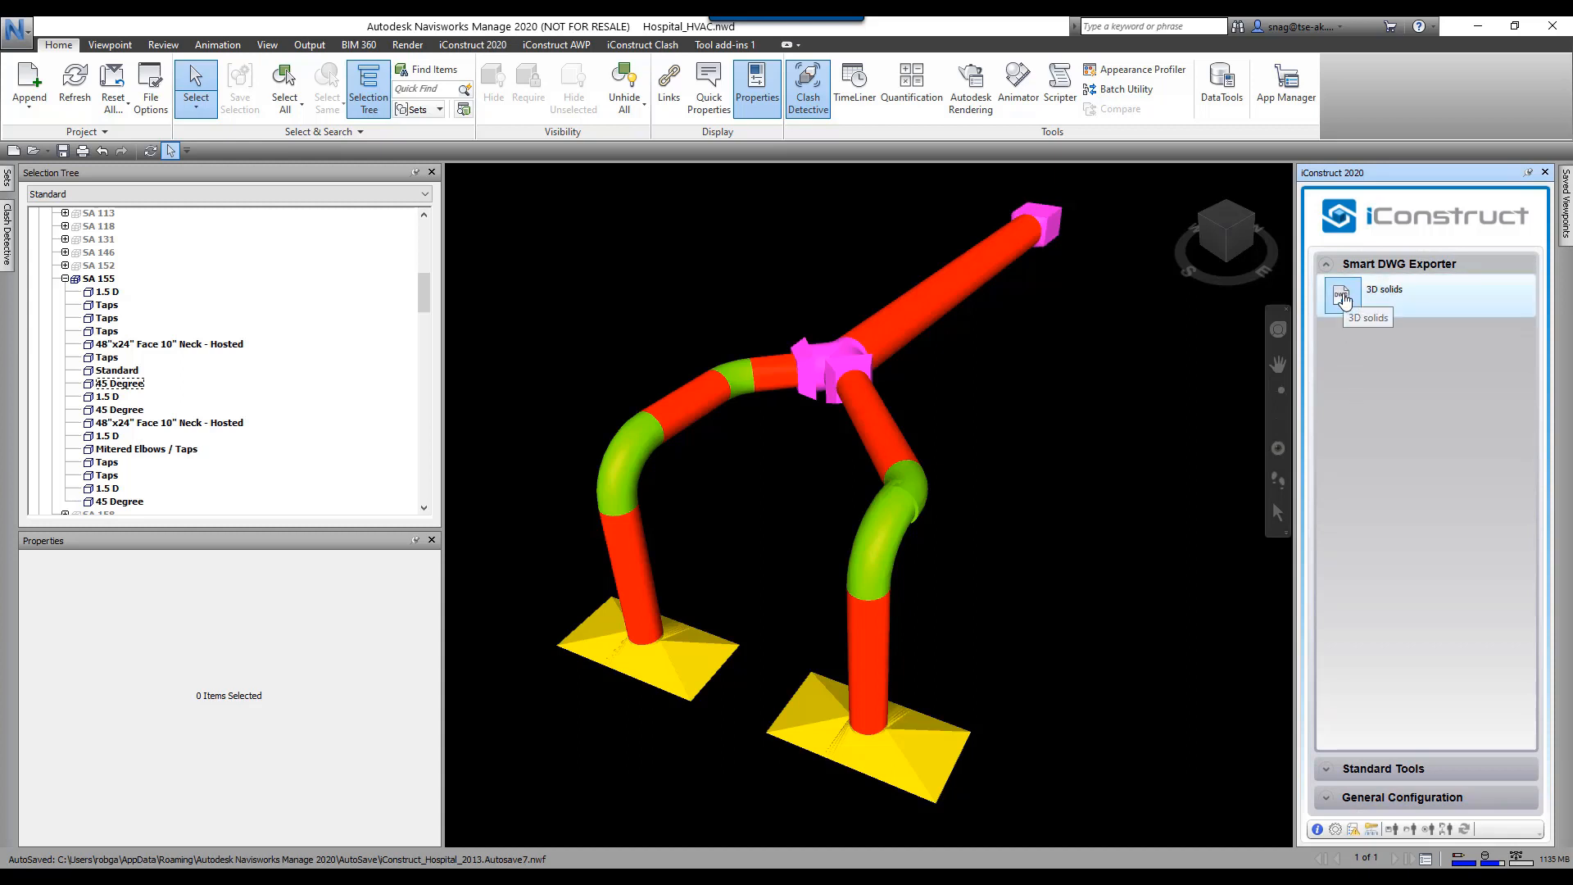
# Step: Launch the iConstruct Smart DWG Exporter's 3D solids export, bringing up the Save As dialog
pyautogui.click(1342, 295)
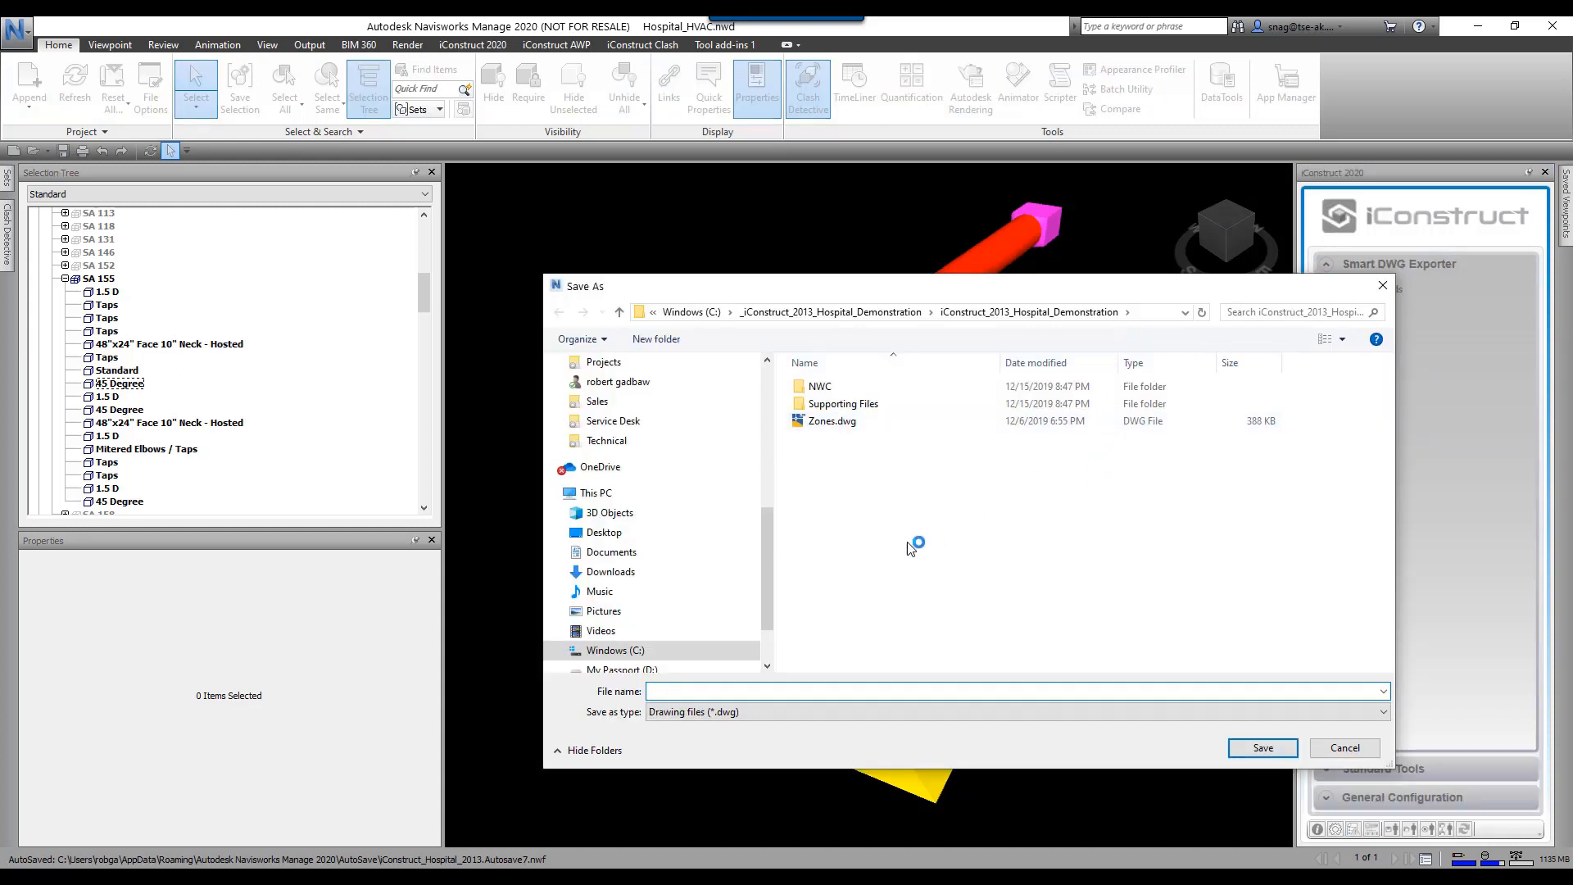
# Step: Save the export as '3D Dwg' and close the conversion results summary
pyautogui.click(832, 421)
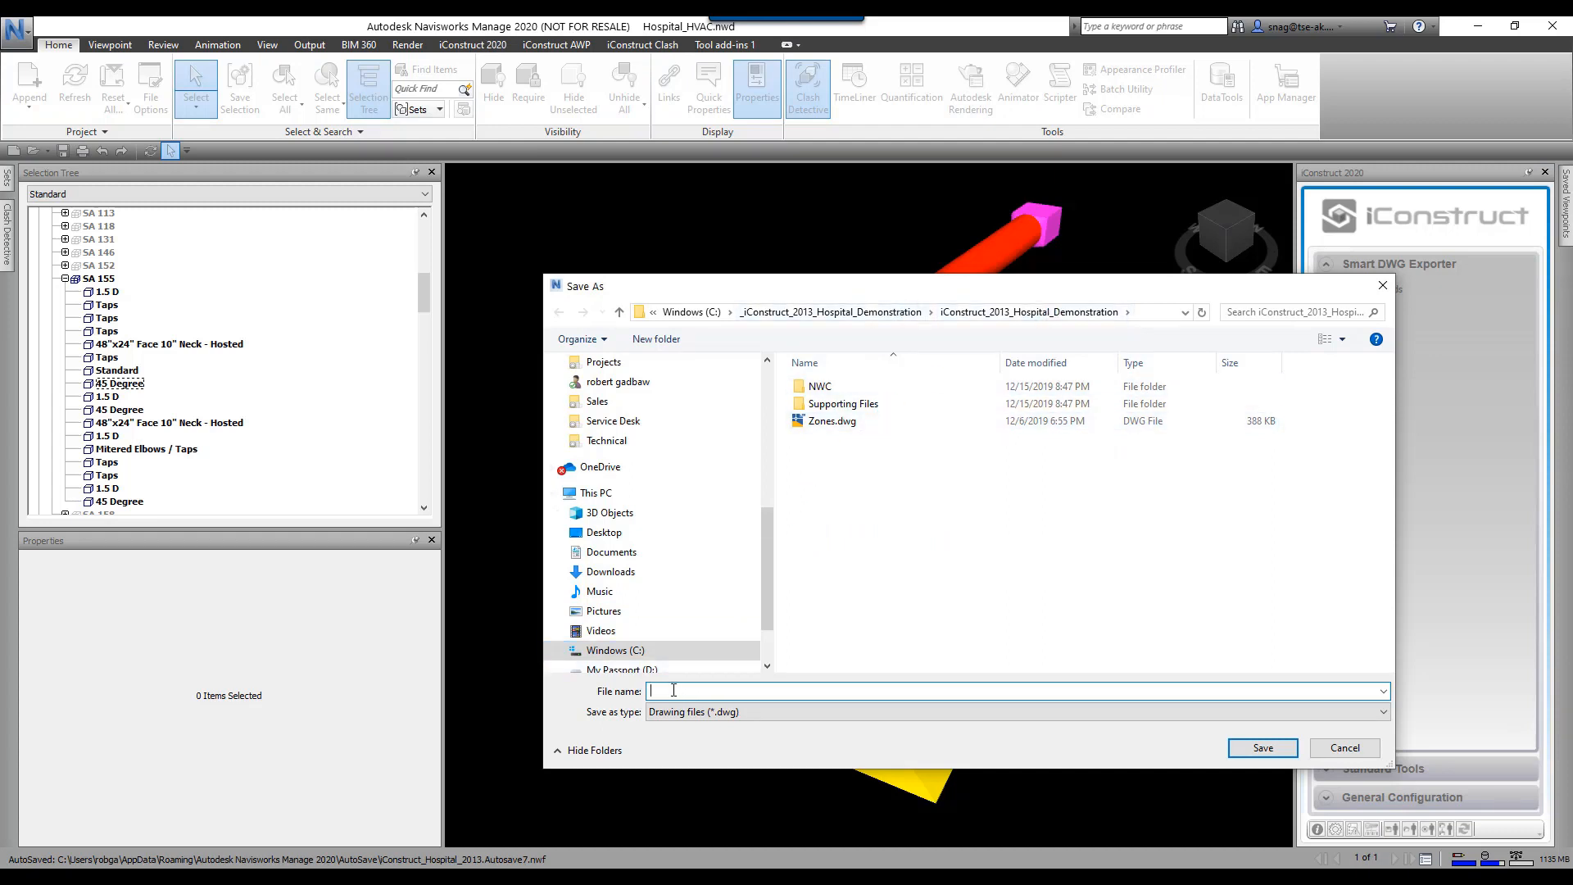
pyautogui.write('3D Dwg')
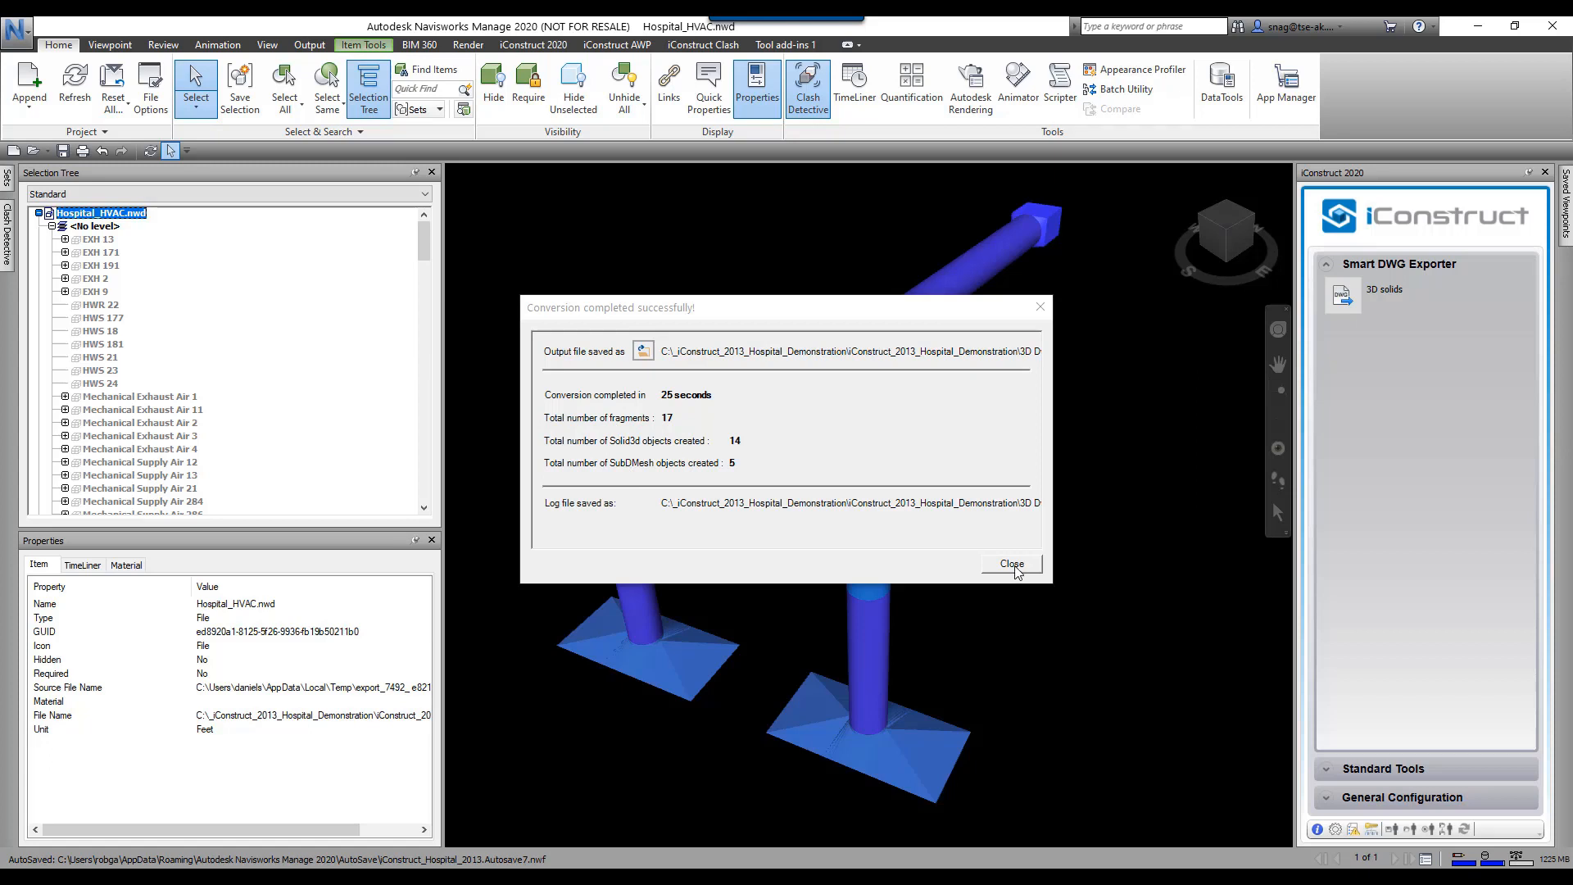
pyautogui.click(1011, 562)
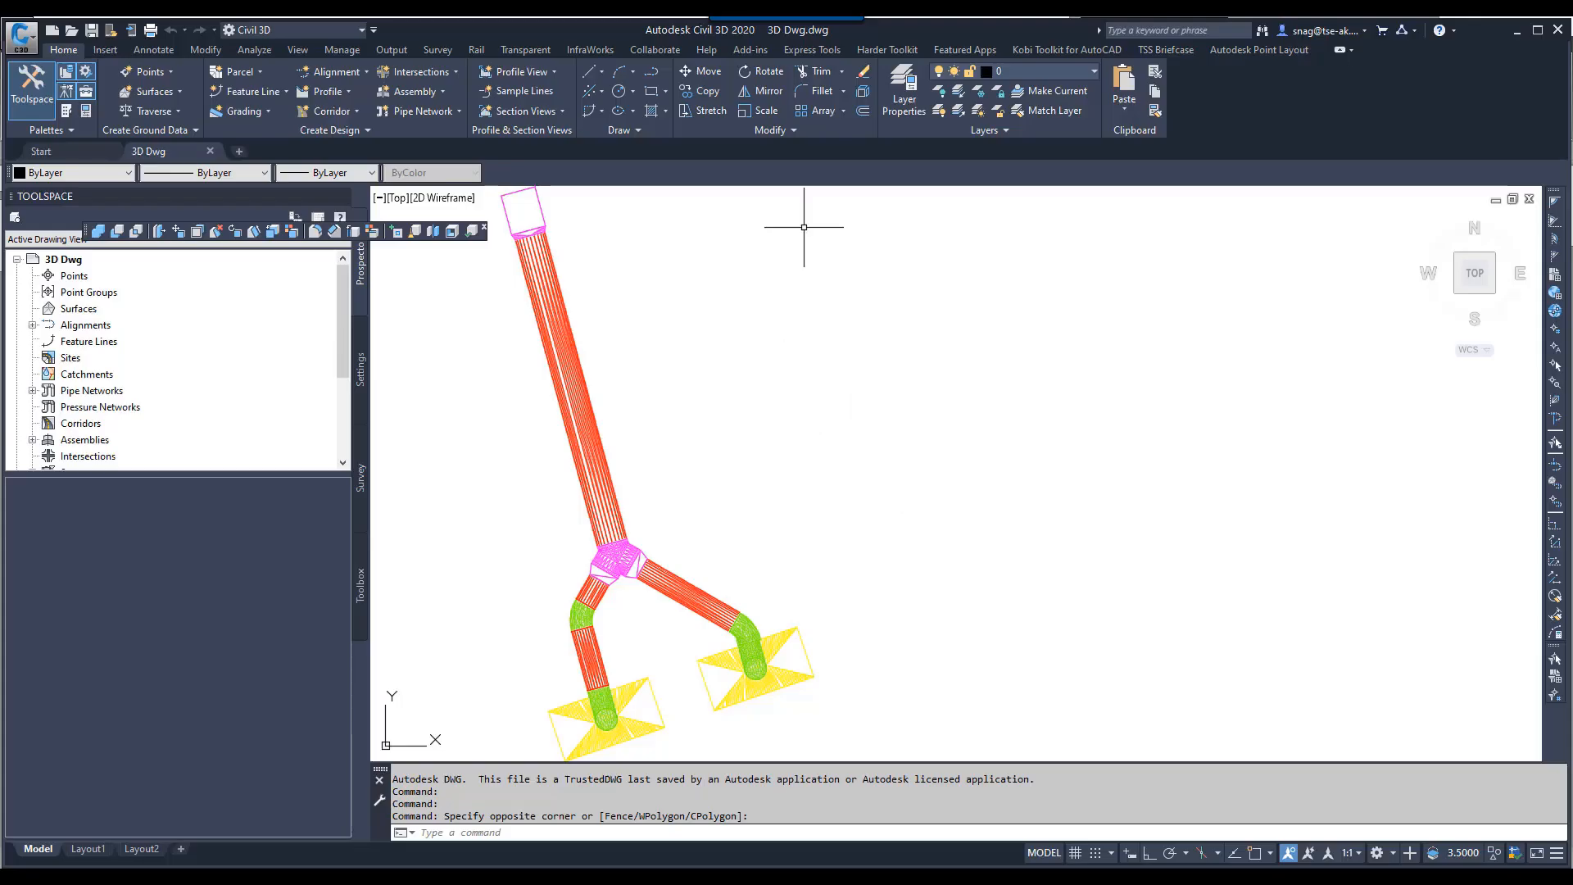
pyautogui.moveTo(803, 190)
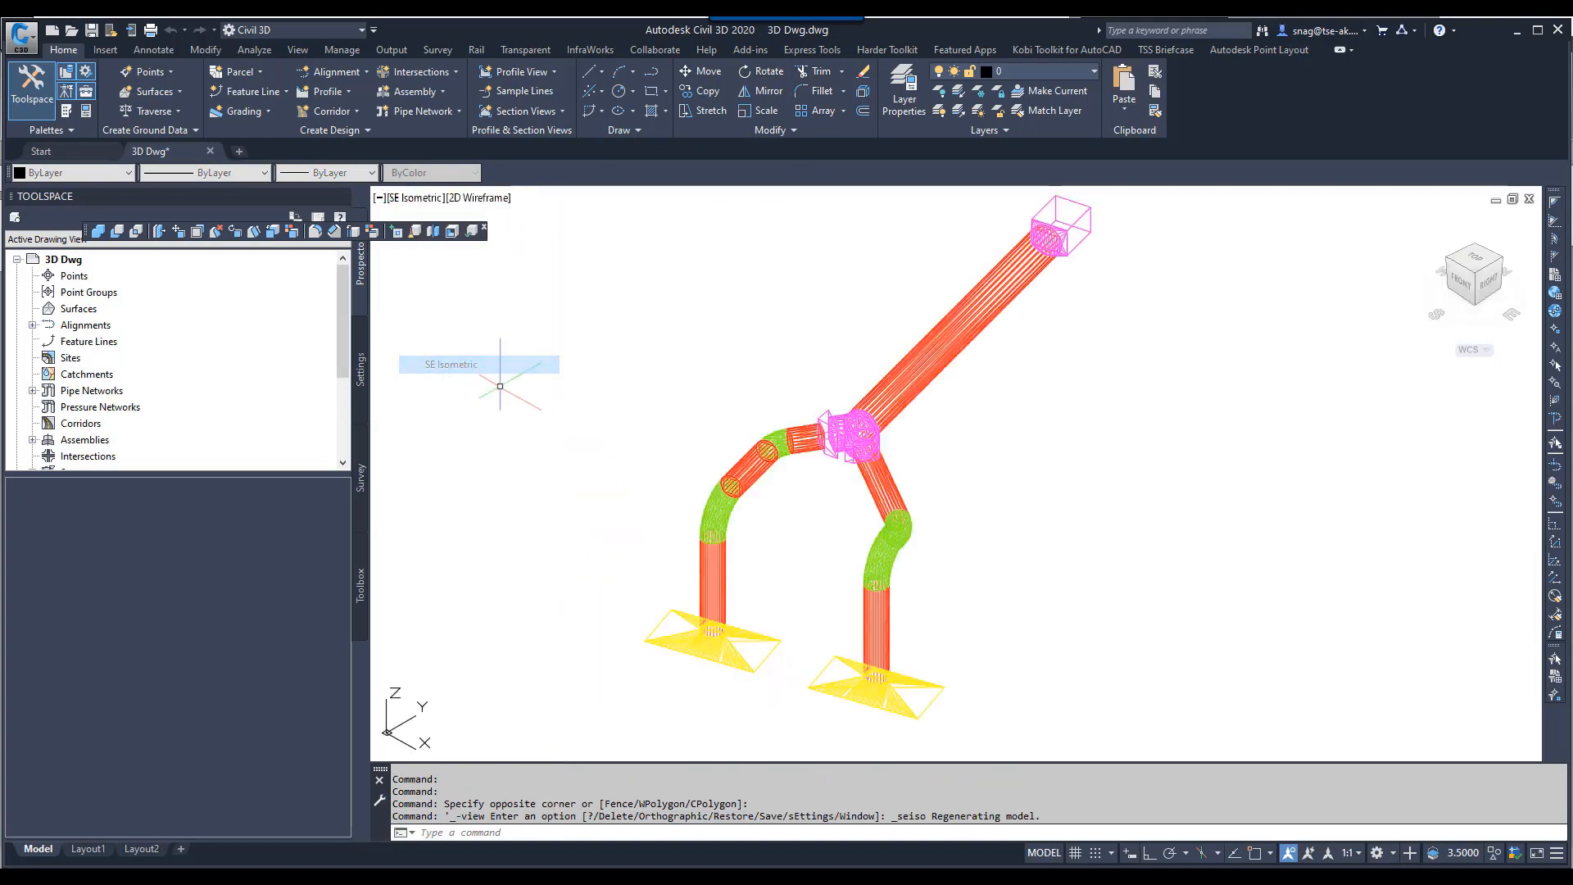
# Step: Bring up the visual style choices for the duct solids in the SE Isometric view
pyautogui.click(480, 196)
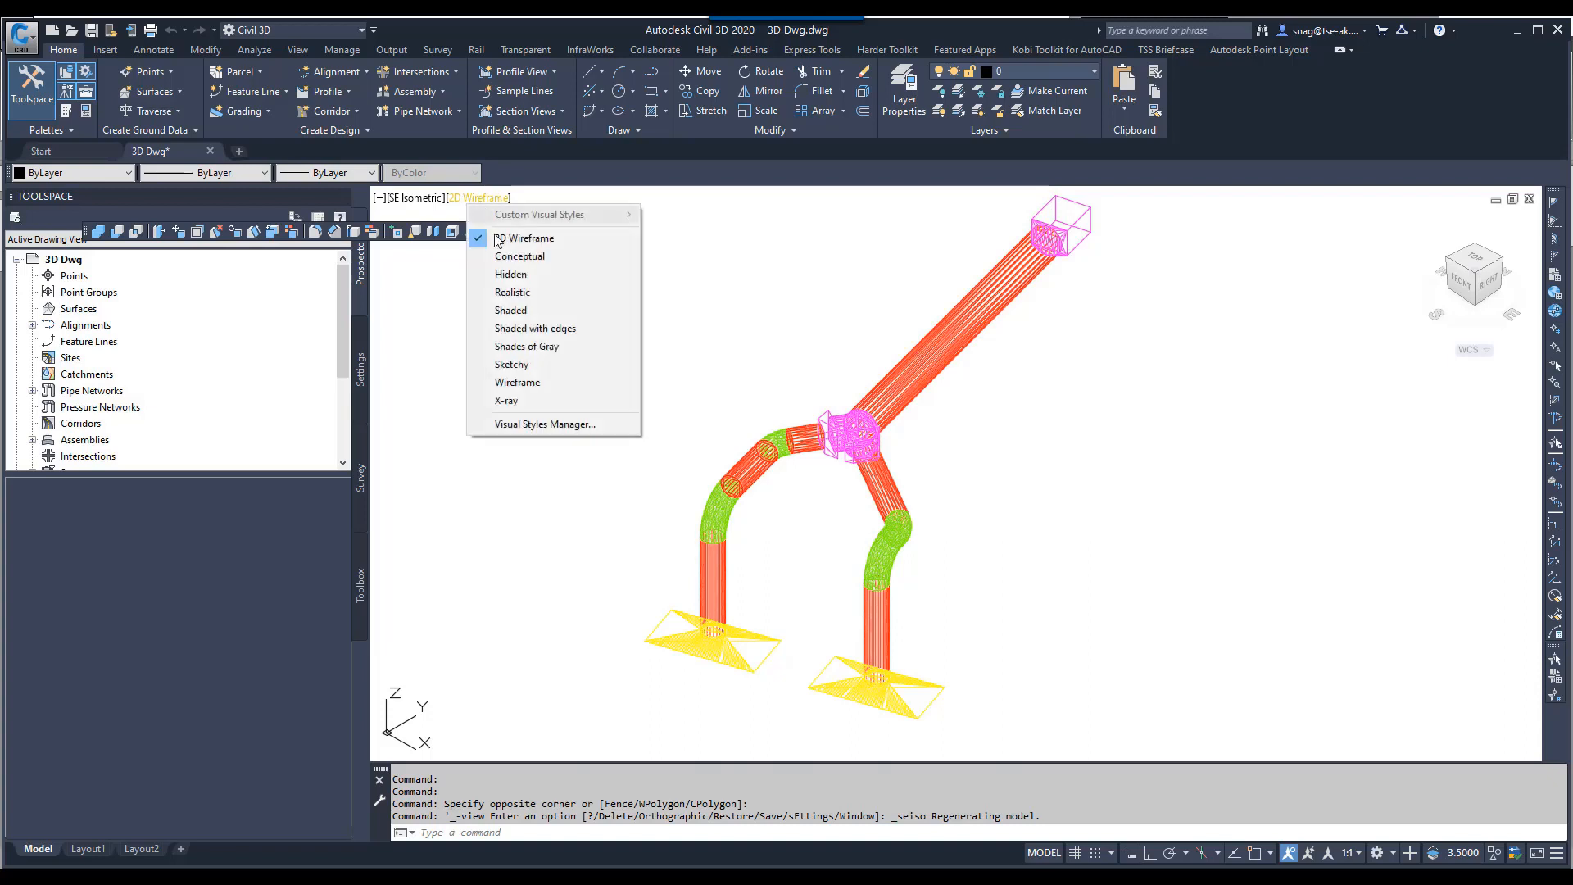